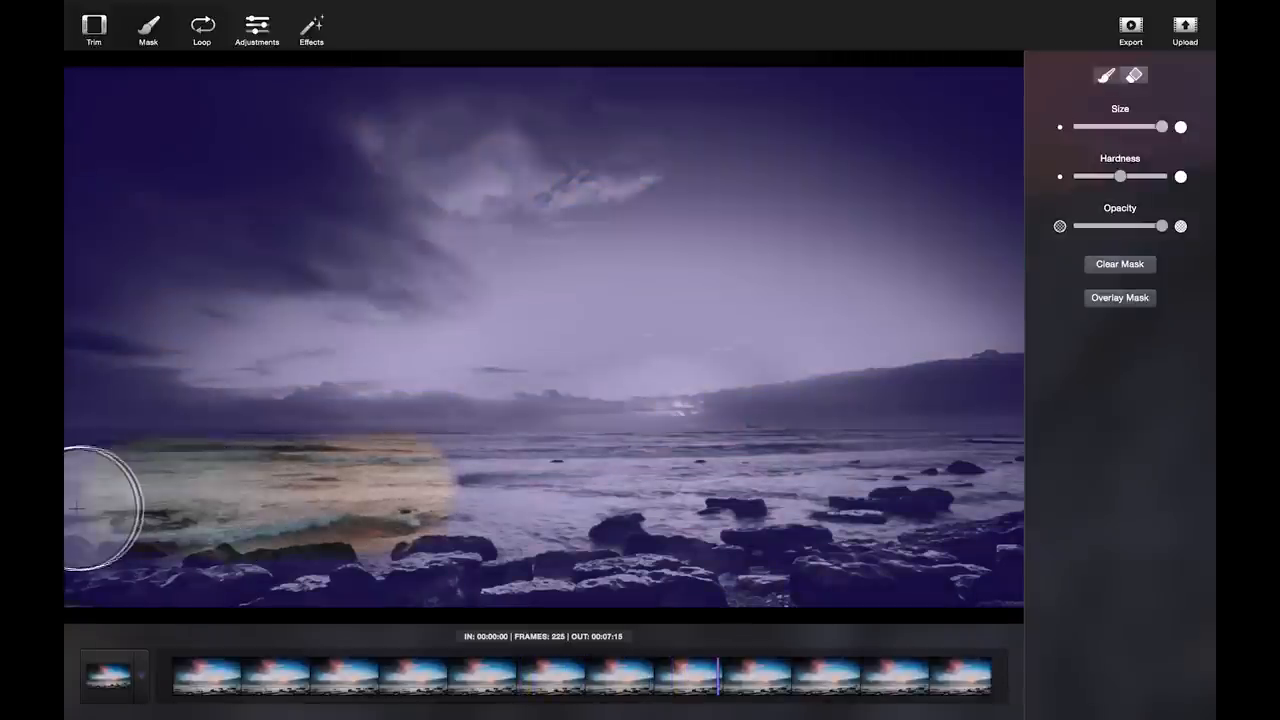
# - Brush the moving sea water into the mask across the lower frame
pyautogui.moveTo(100, 505); pyautogui.dragTo(570, 475)
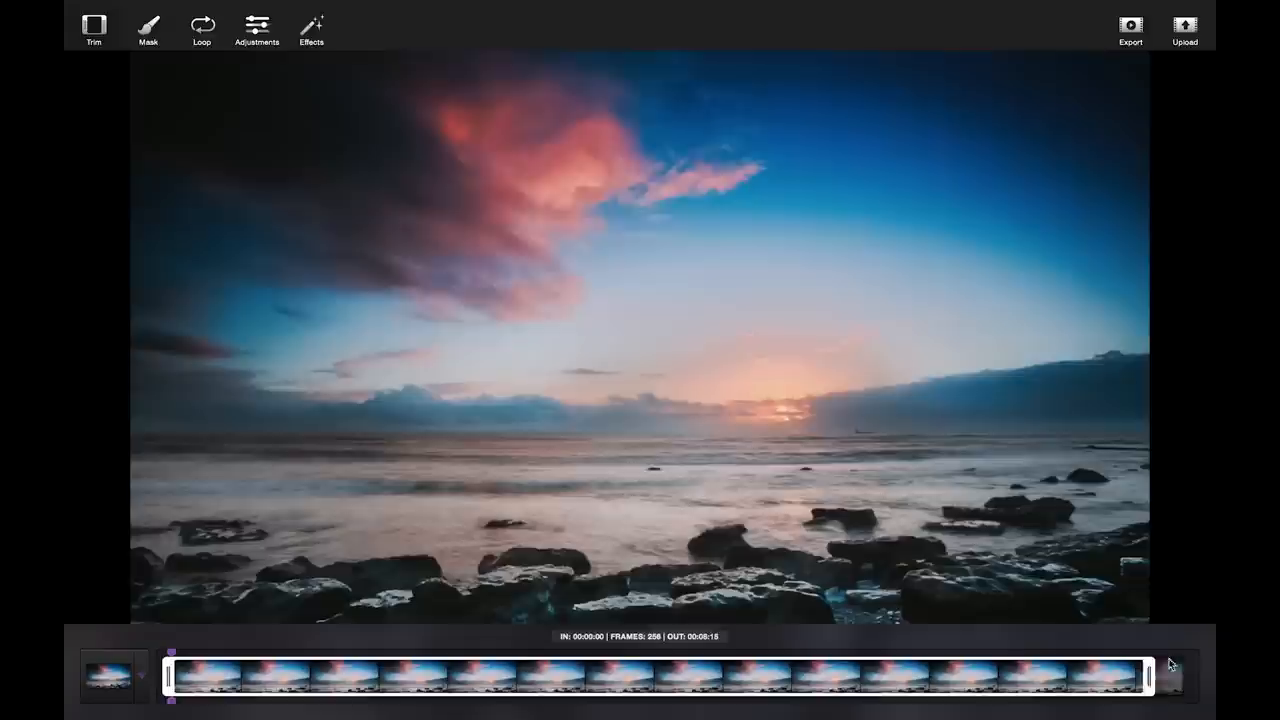
# - Drag the right trim handle out until the clip spans 263 frames, ending 00:08:23
pyautogui.moveTo(1150, 675); pyautogui.dragTo(1180, 675)
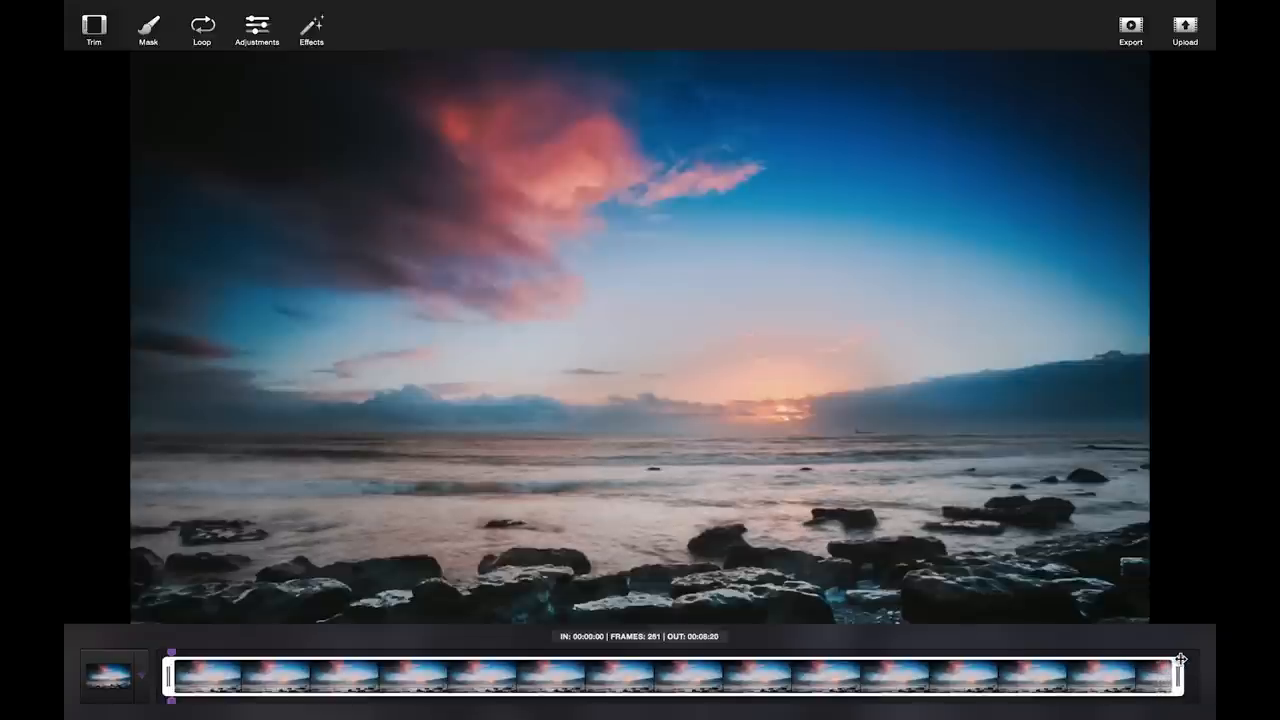
pyautogui.moveTo(1180, 678); pyautogui.dragTo(1175, 678)
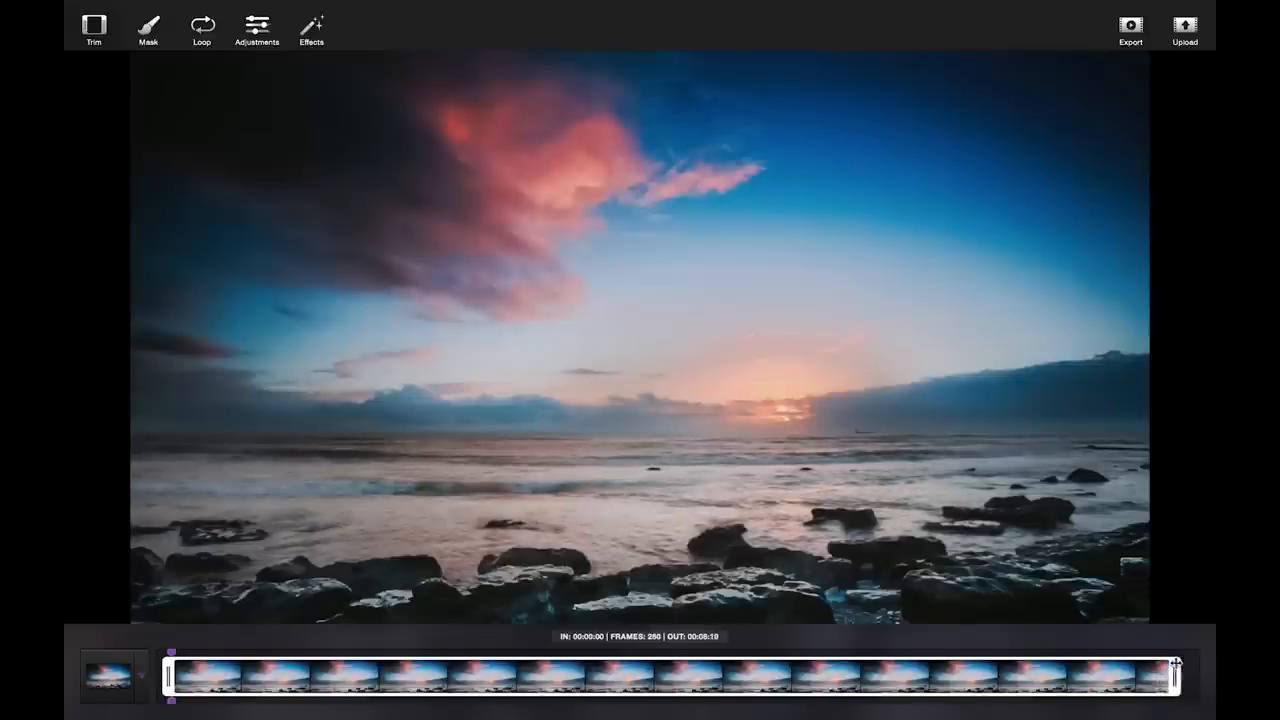
pyautogui.moveTo(1175, 675); pyautogui.dragTo(1190, 675)
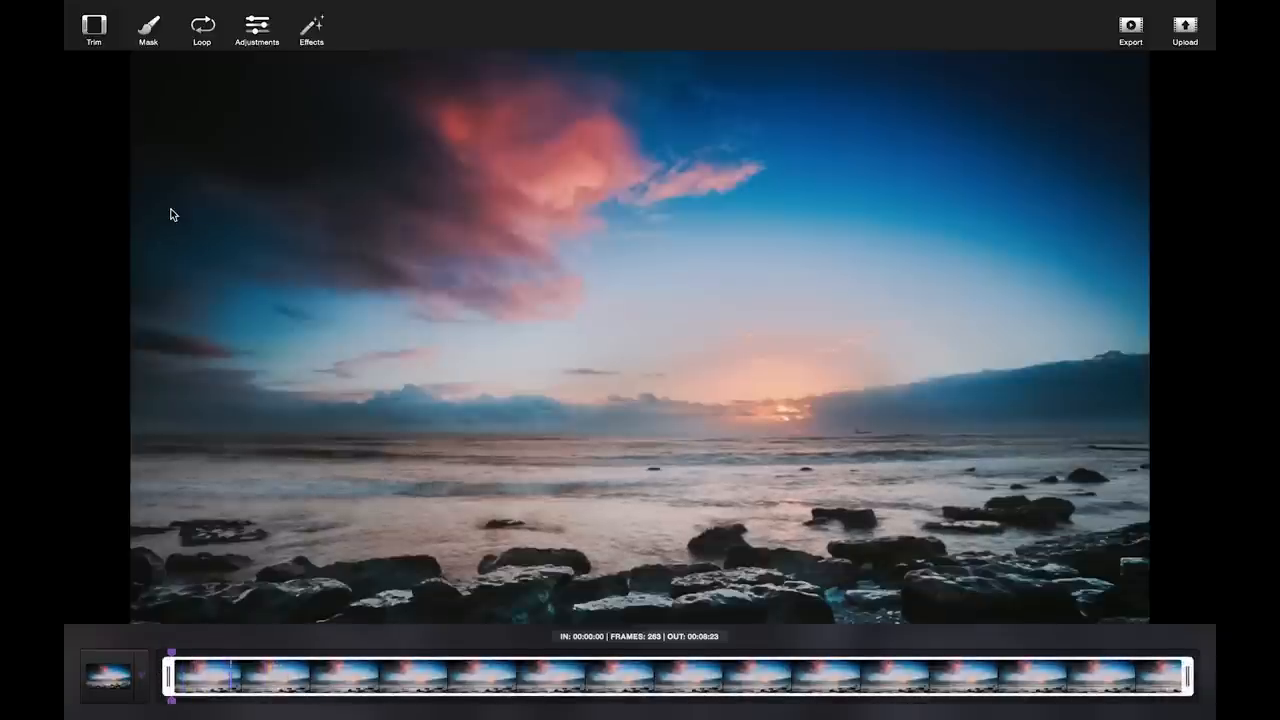
# - Switch the loop mode to Repeat and set the crossfade to 0.00
pyautogui.click(202, 24)
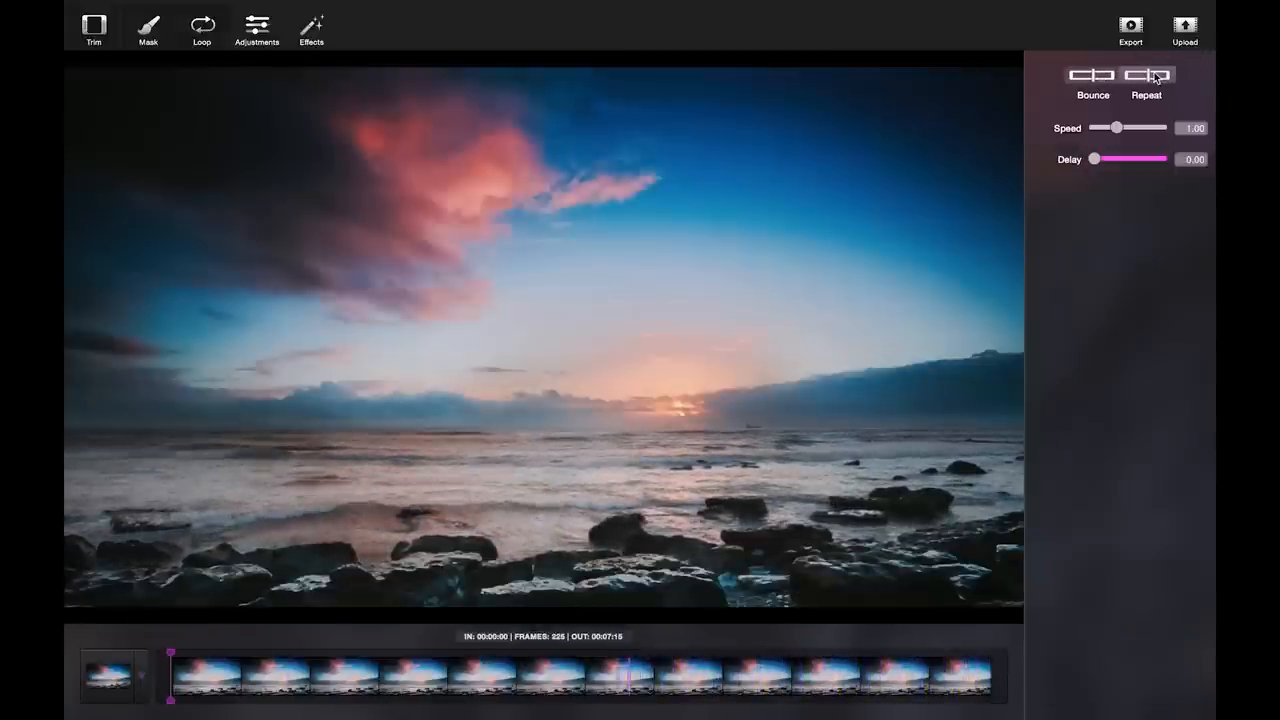
pyautogui.click(1146, 74)
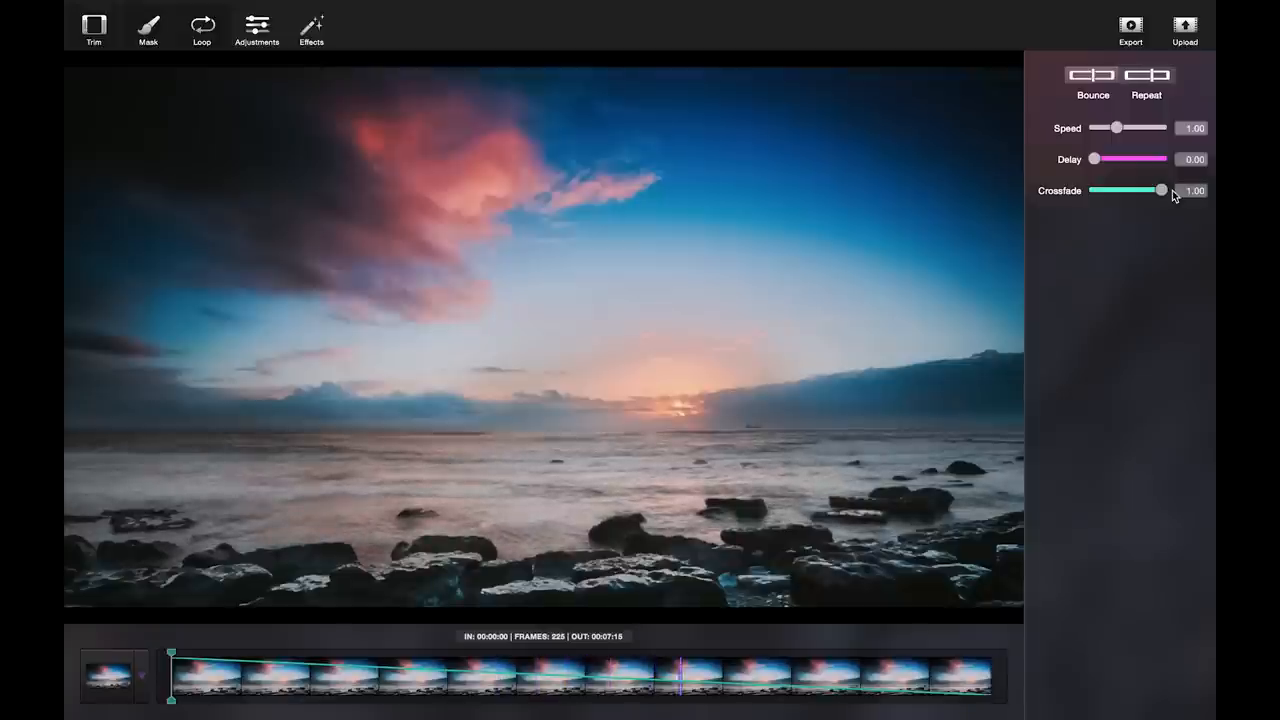
pyautogui.click(1146, 74)
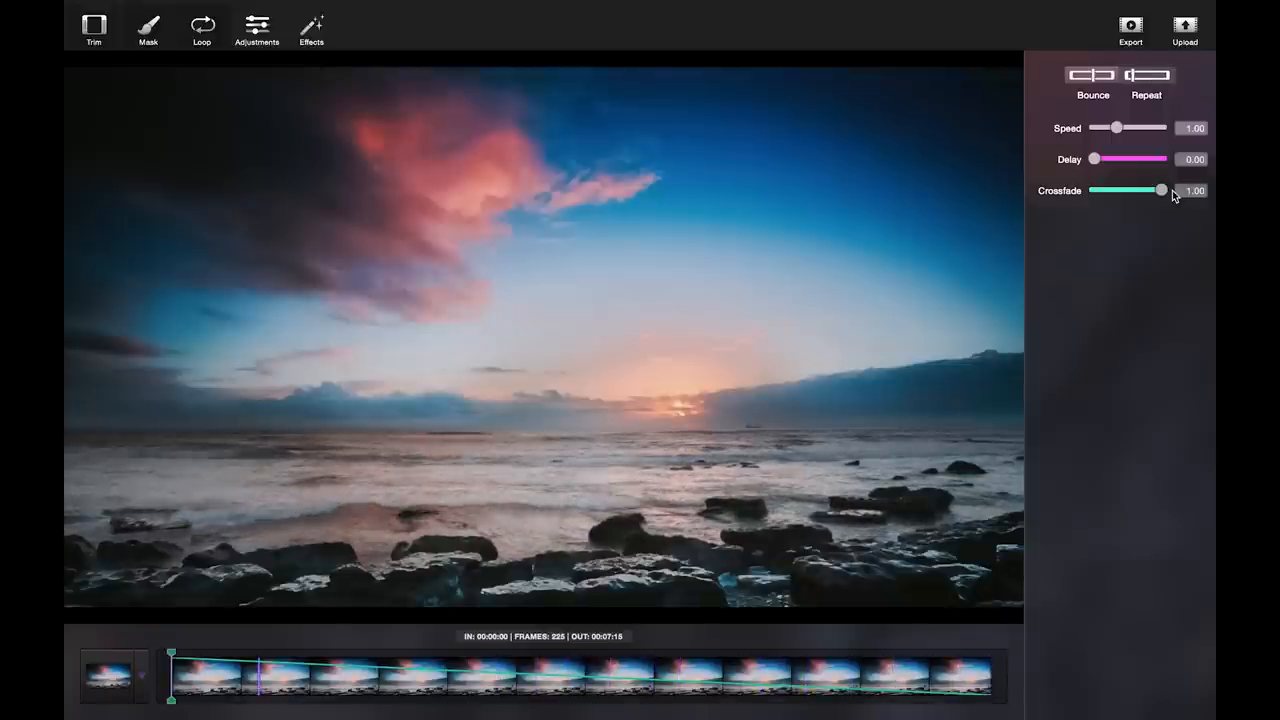
pyautogui.click(1146, 74)
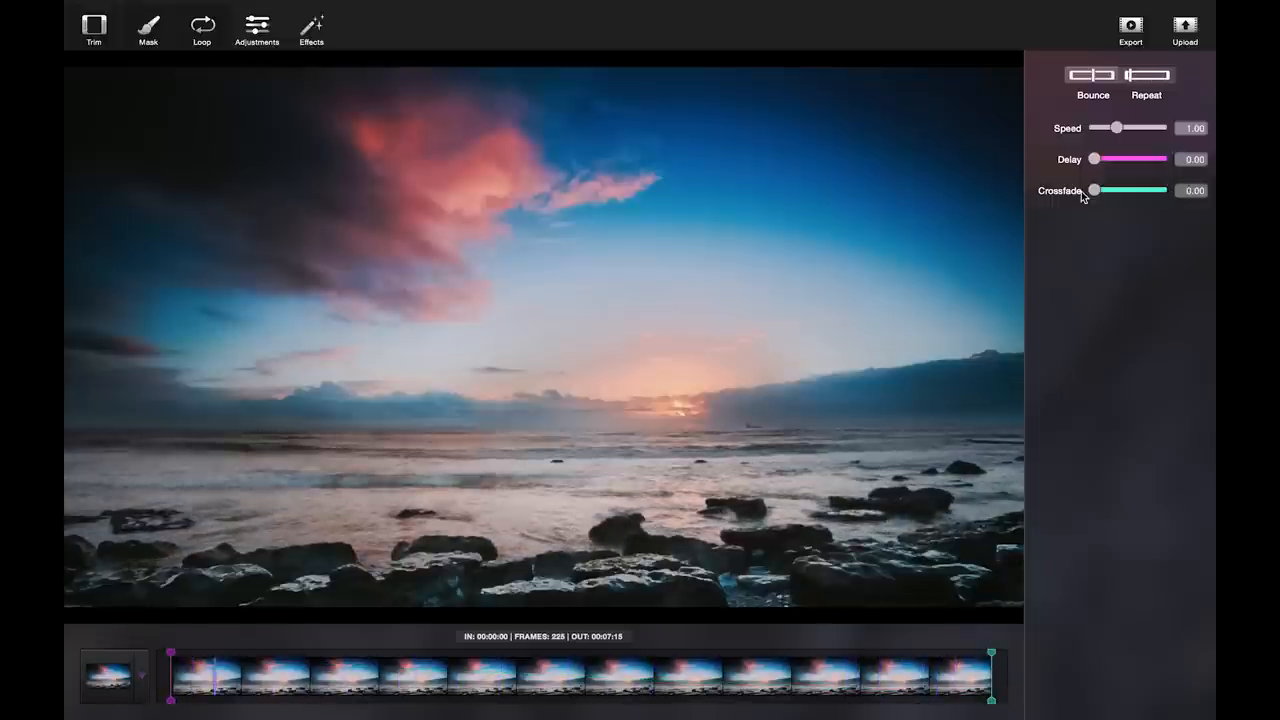
# - Set loop crossfade to 0.03, delay to 0.00 and speed to 0.72
pyautogui.moveTo(1096, 158); pyautogui.dragTo(1112, 158)
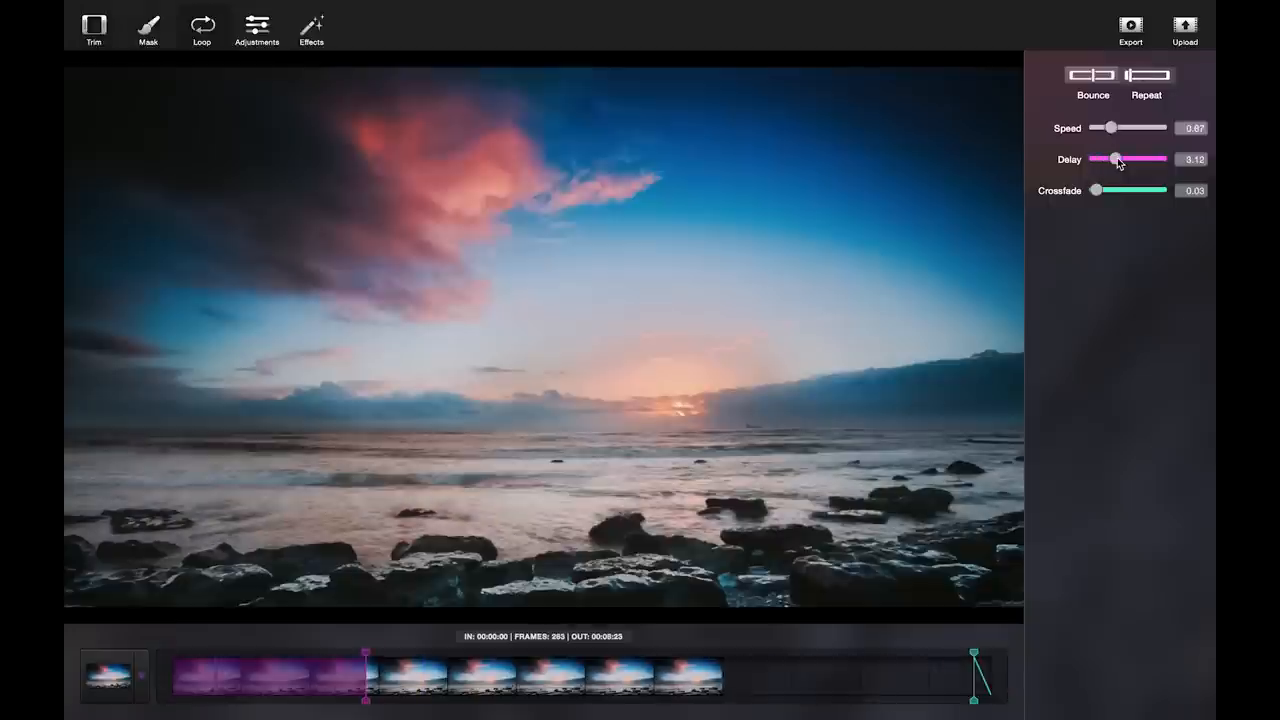
pyautogui.click(1146, 75)
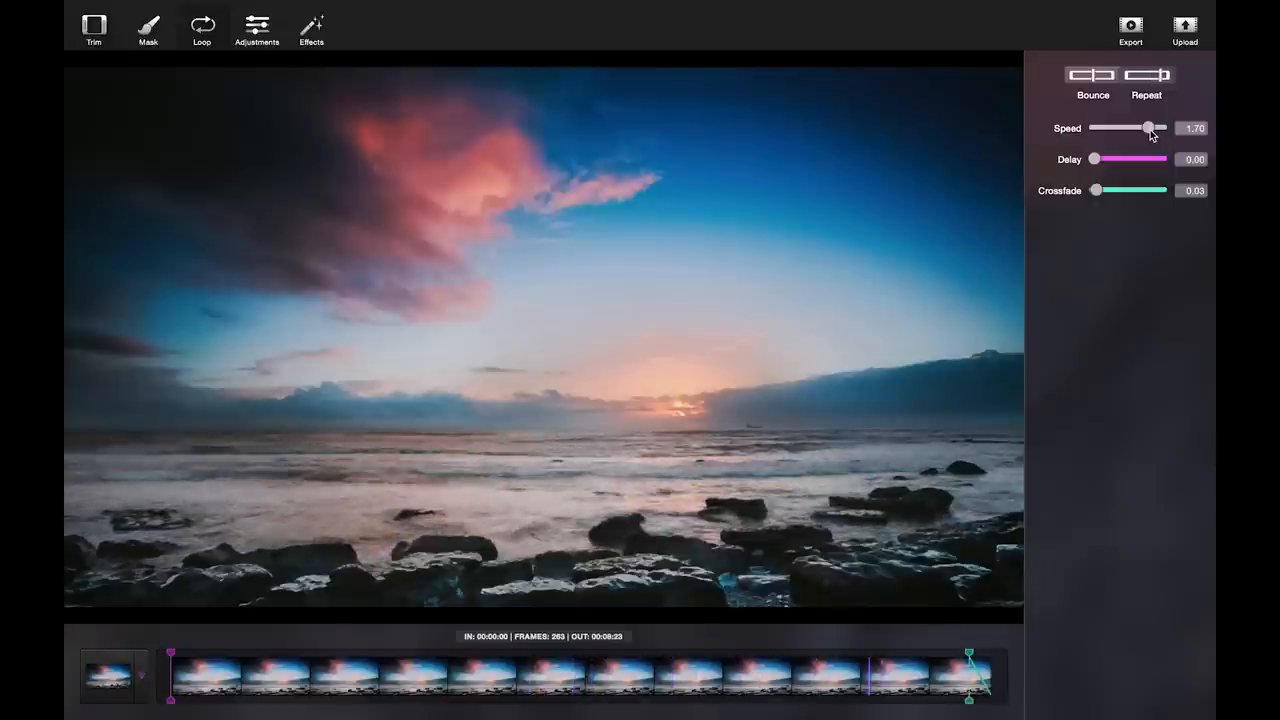
pyautogui.moveTo(1148, 128); pyautogui.dragTo(1105, 128)
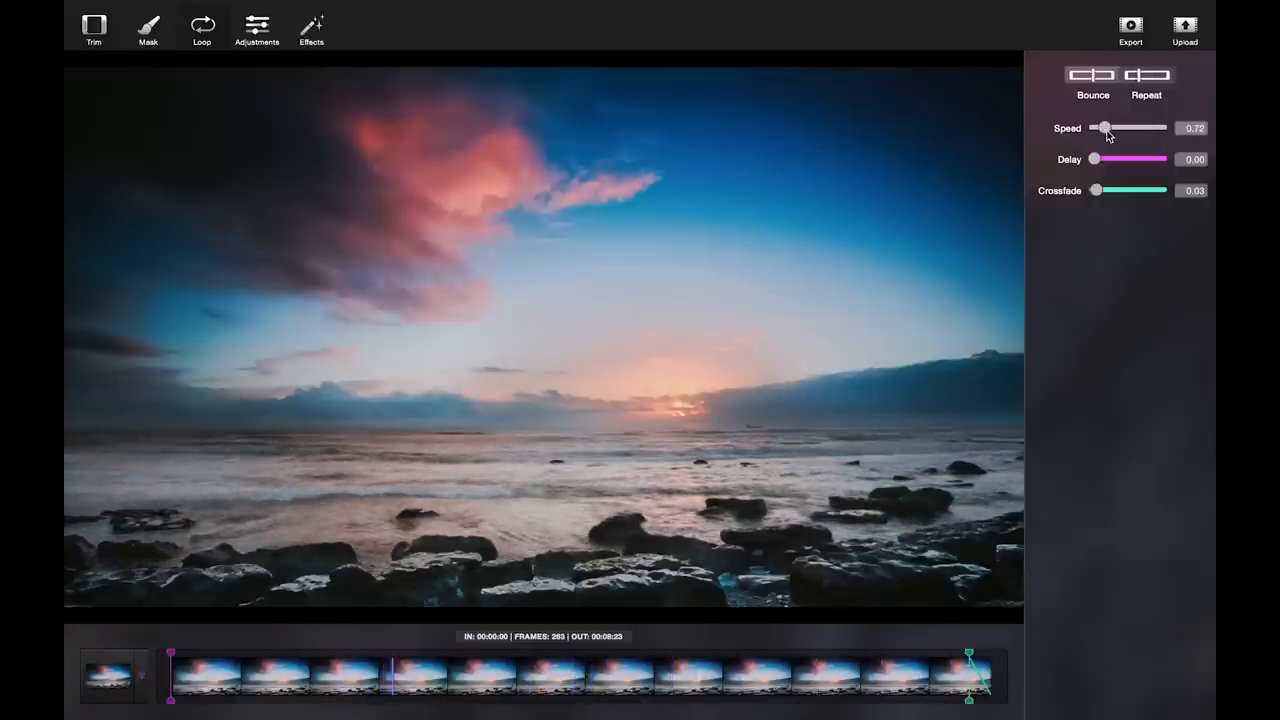